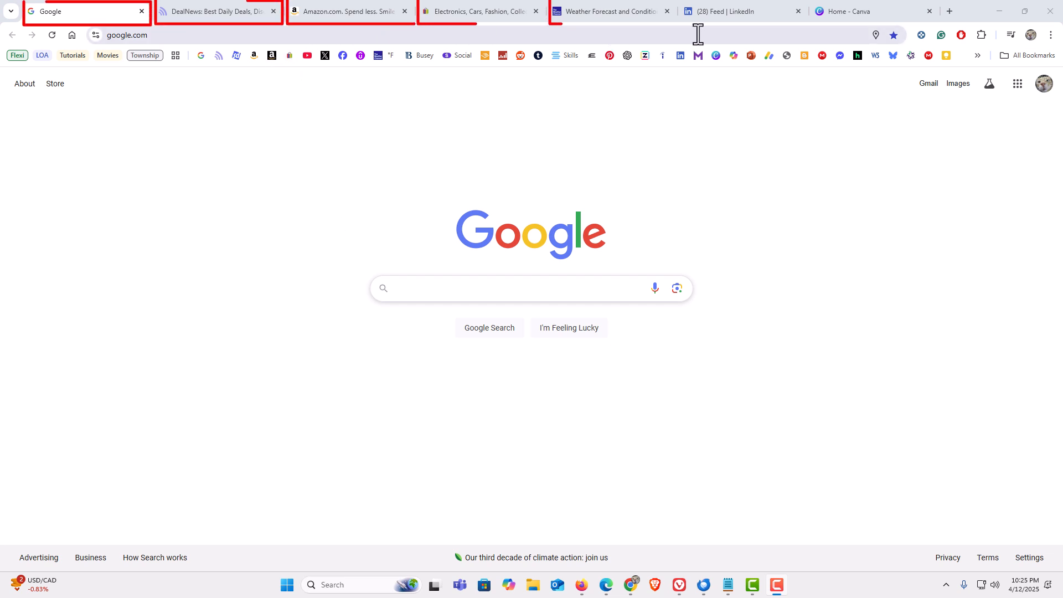
mouse_move(438, 125)
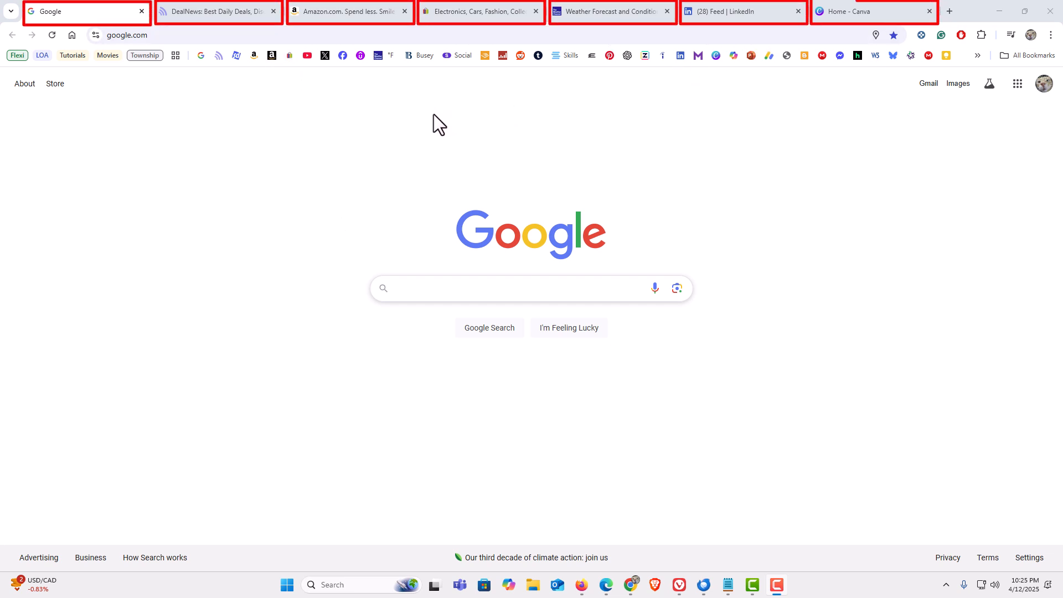
mouse_move(375, 127)
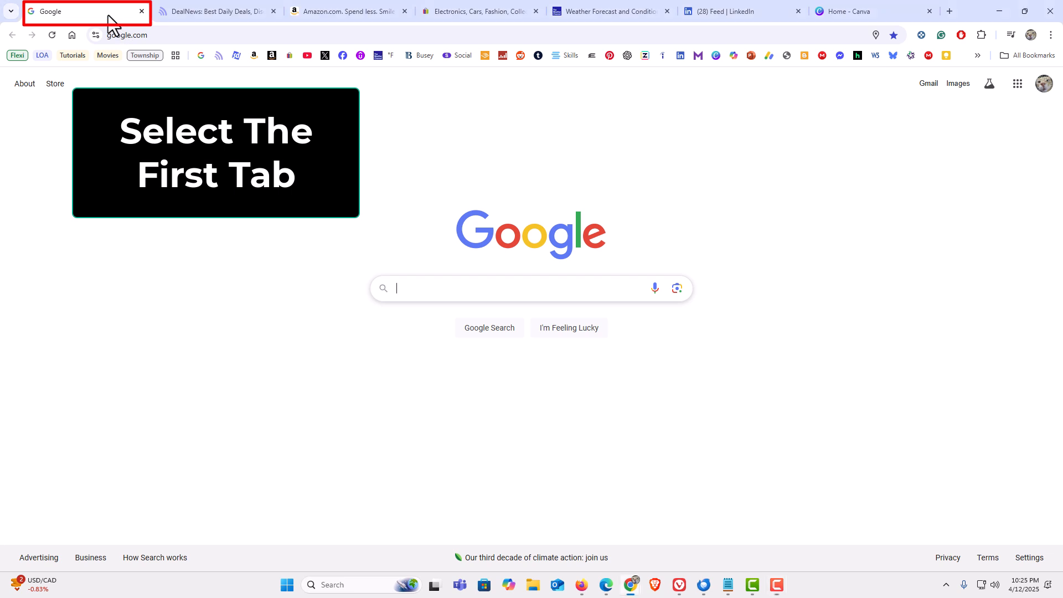
Step: Select all seven tabs, from the Google tab through the Canva home tab
left_click(81, 12)
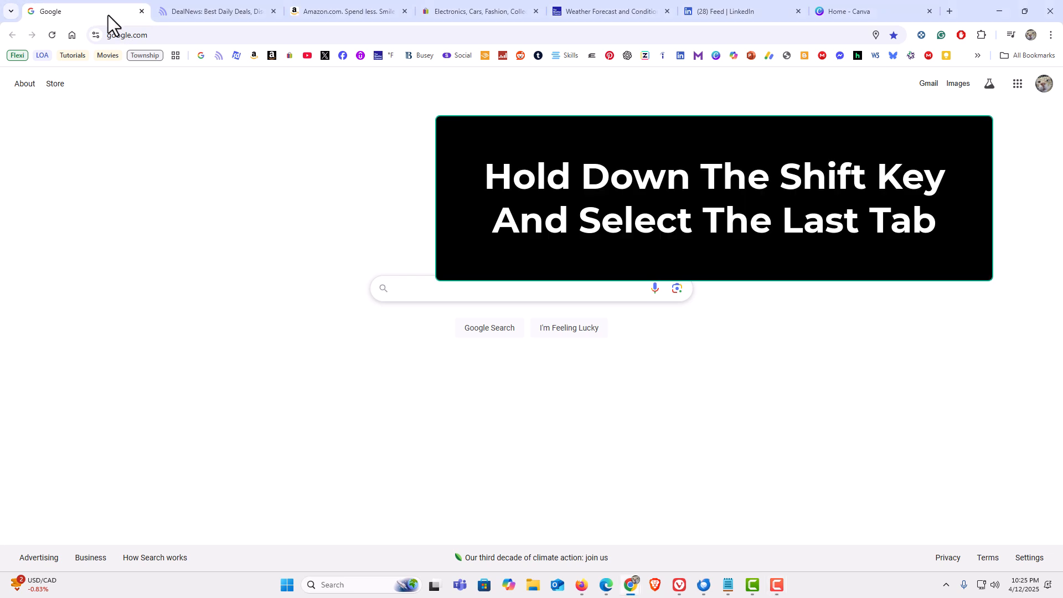
left_click(874, 11)
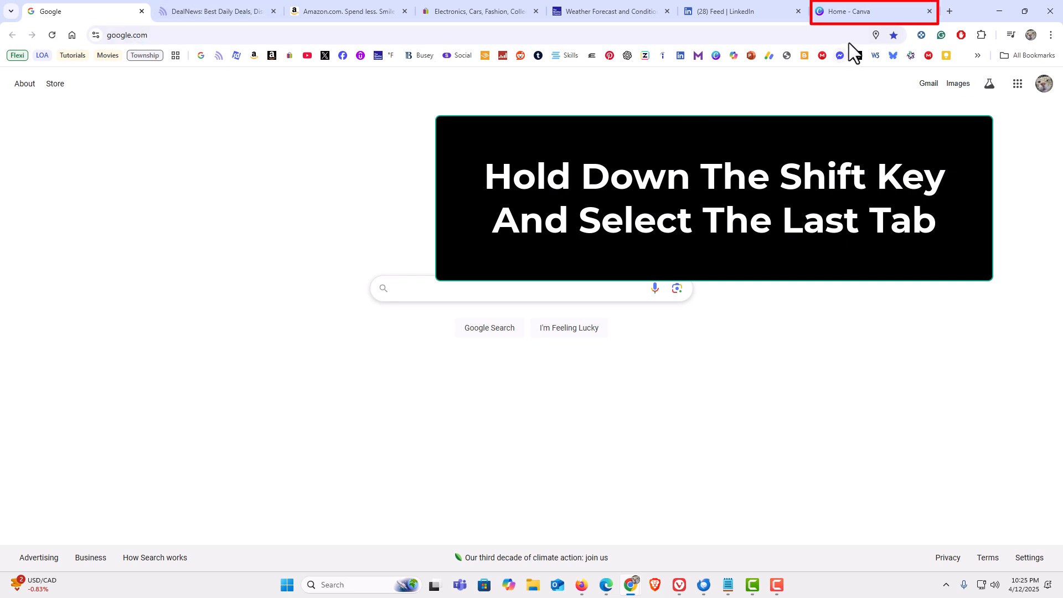
left_click(873, 11)
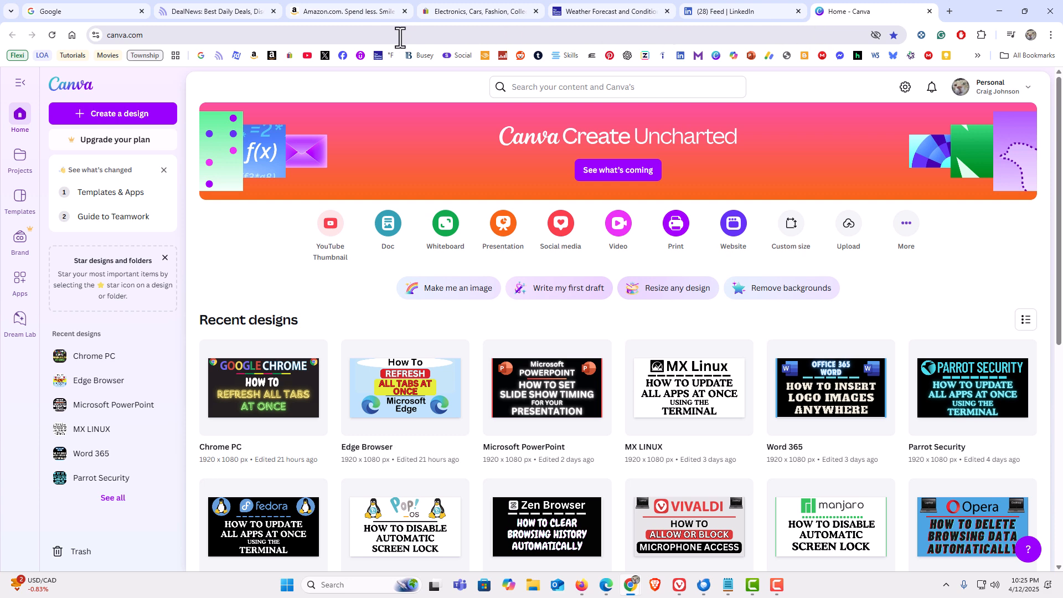
mouse_move(813, 54)
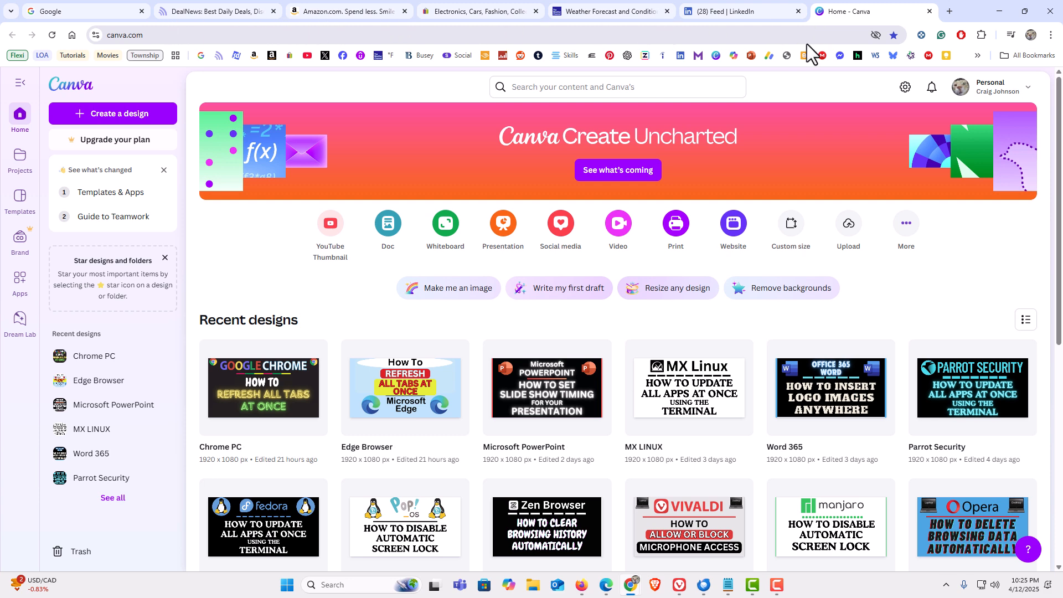
mouse_move(875, 11)
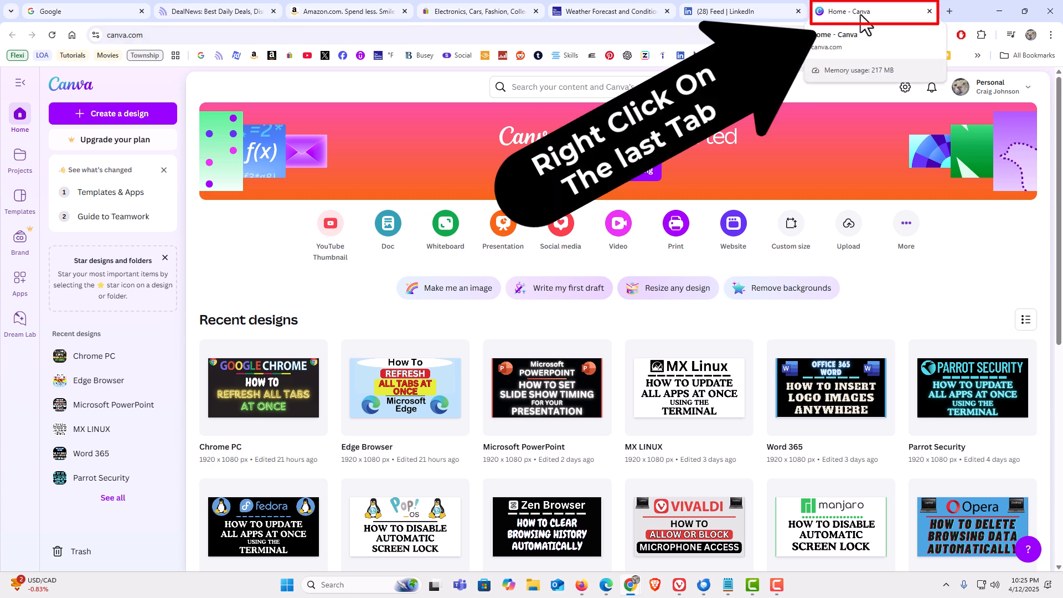
Step: Reload every selected tab at once from the tab context menu's Reload command
right_click(874, 11)
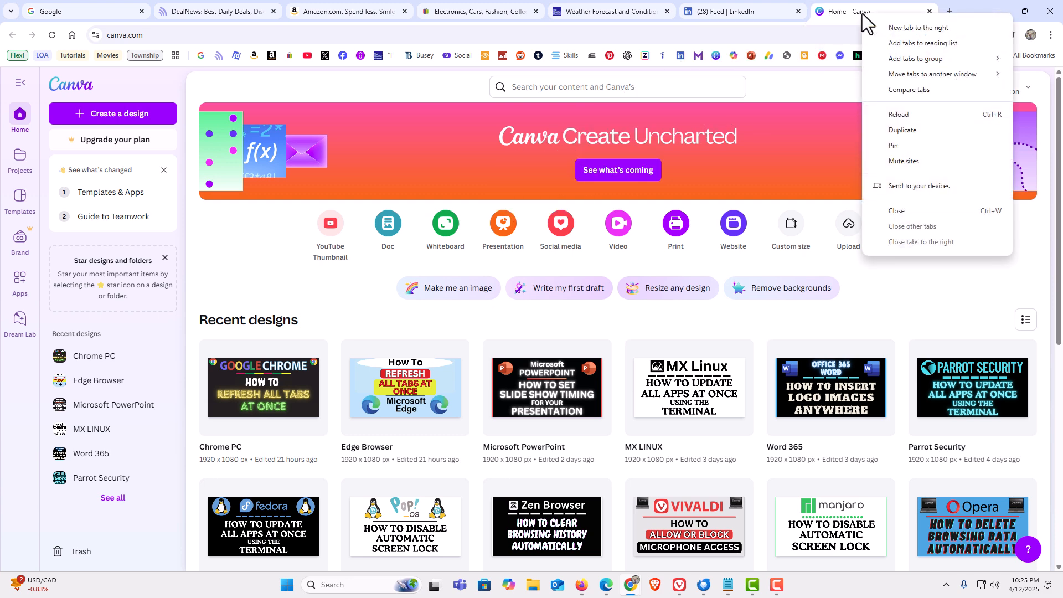
mouse_move(934, 114)
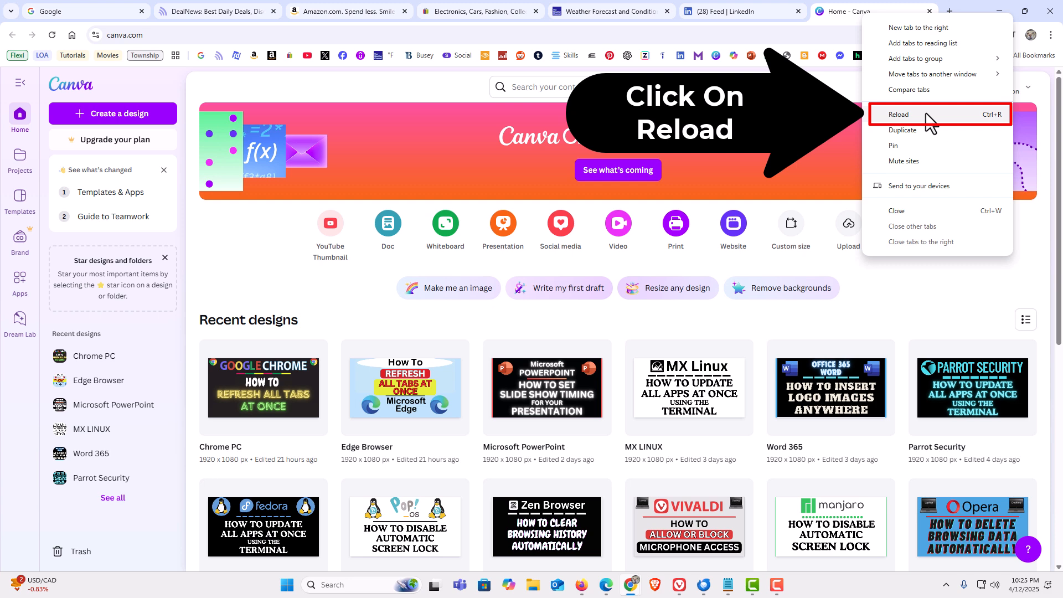
left_click(898, 114)
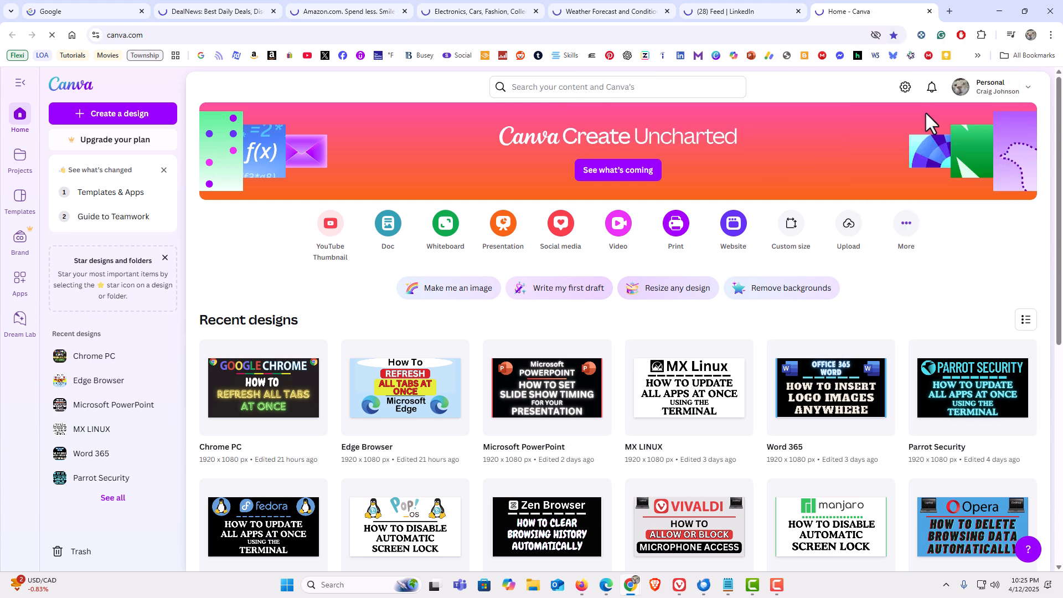